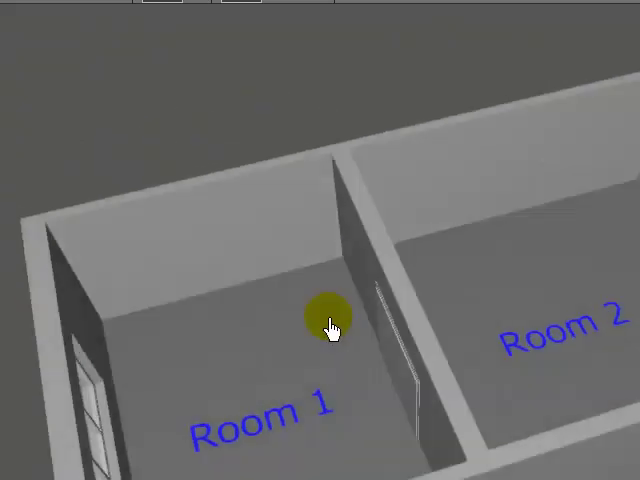
Browse the Objects catalog and pick a furniture piece to place in Room 2.
drag(330, 320, 198, 290)
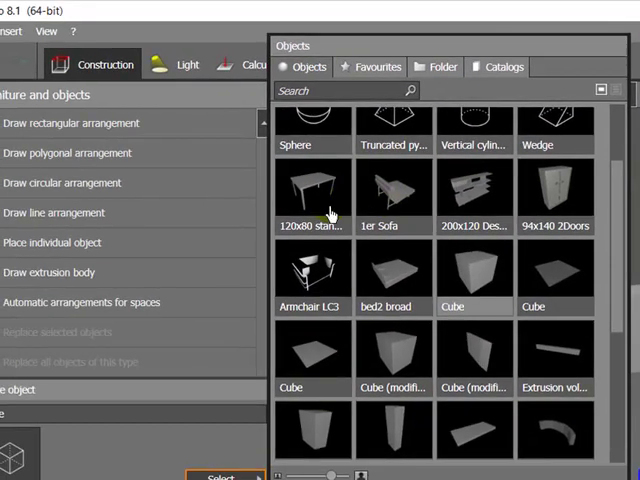
click(392, 270)
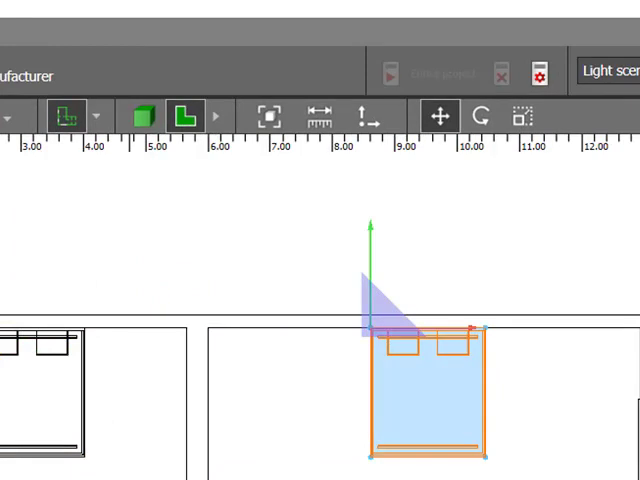
Place a second bed ('bed2 broad 2') in Room 2, matching the first room's bed.
click(144, 116)
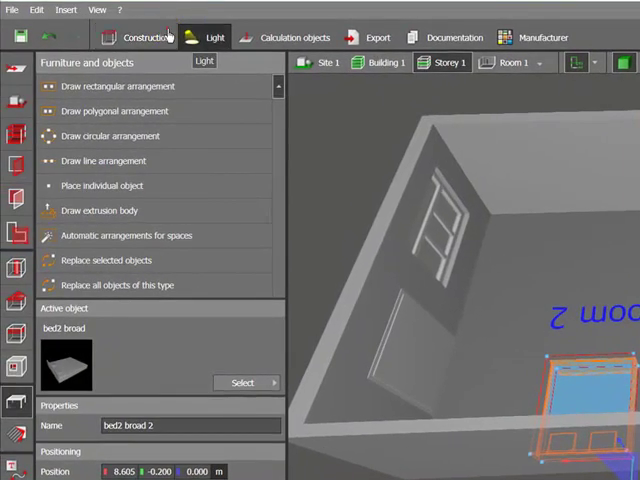
Switch from Construction to Light mode to begin placing luminaires.
click(212, 36)
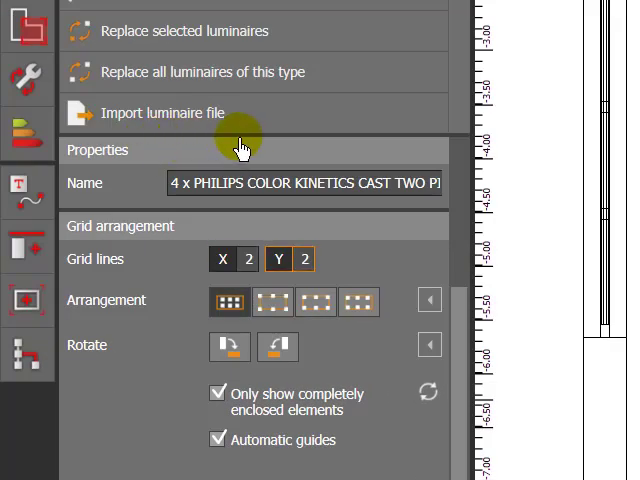
Prepare a rectangular grid arrangement for the Philips Color Kinetics Cast luminaire.
click(226, 260)
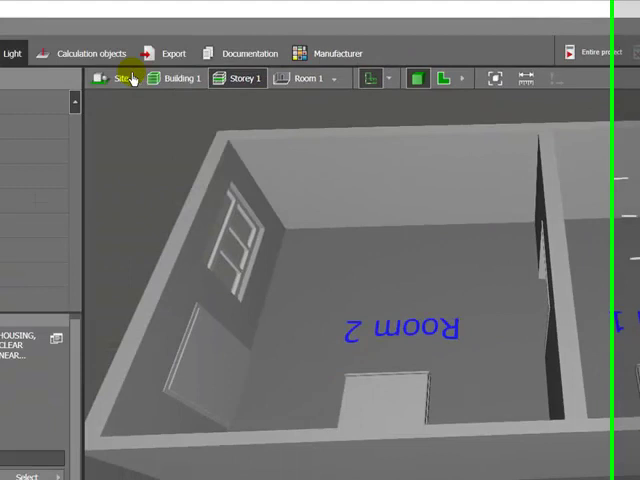
Show Room 1 alone in plan view and draw the ceiling luminaire grid beside the bed.
click(88, 48)
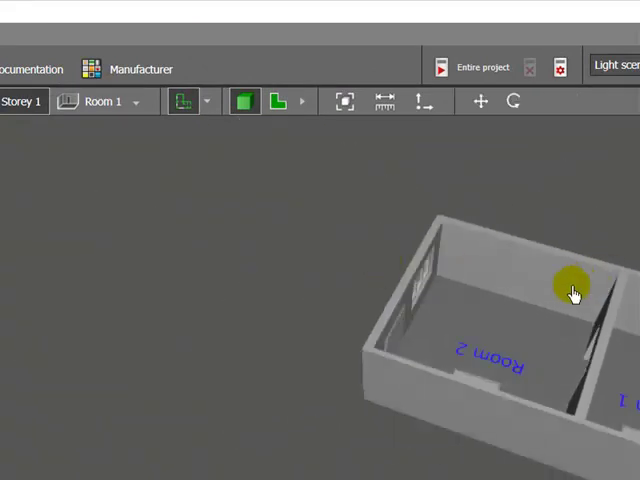
click(100, 100)
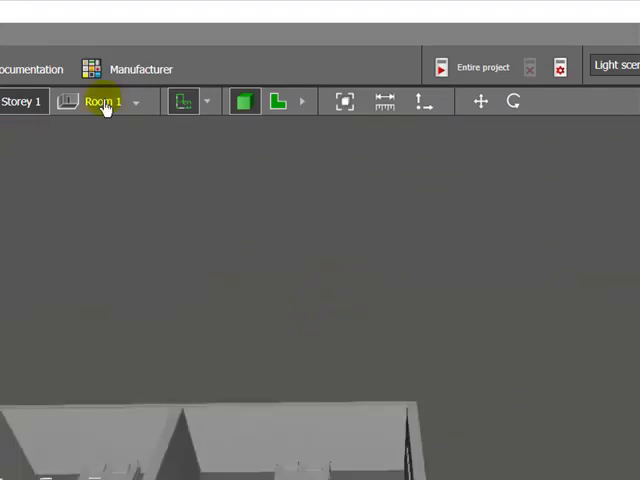
click(100, 100)
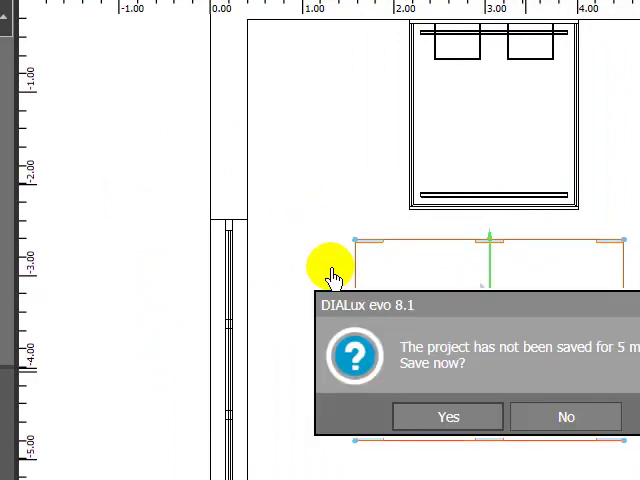
click(564, 416)
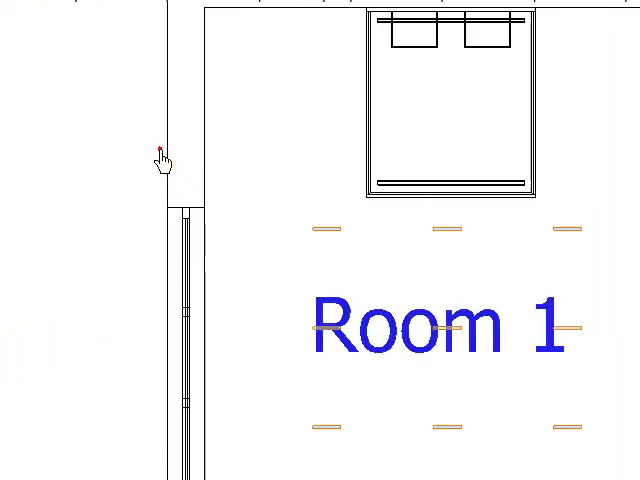
Make a Room 1 luminaire surface-mounted at 2.800 m height, 384 lm from 11 W.
click(168, 160)
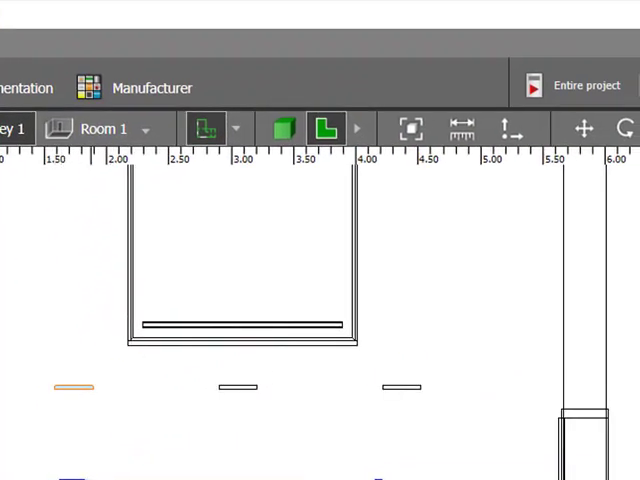
click(584, 128)
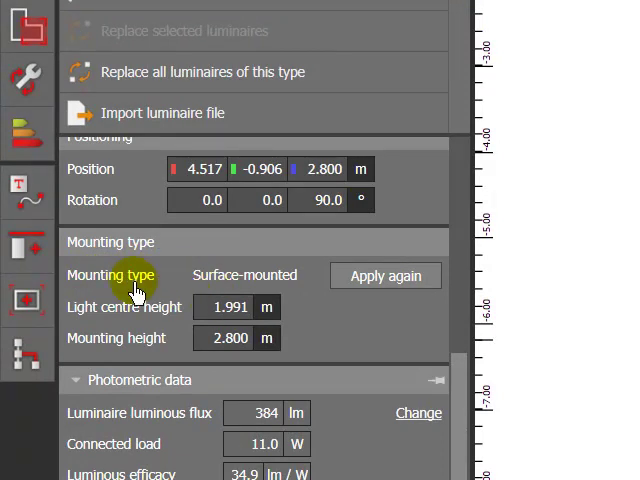
mouse_move(212, 300)
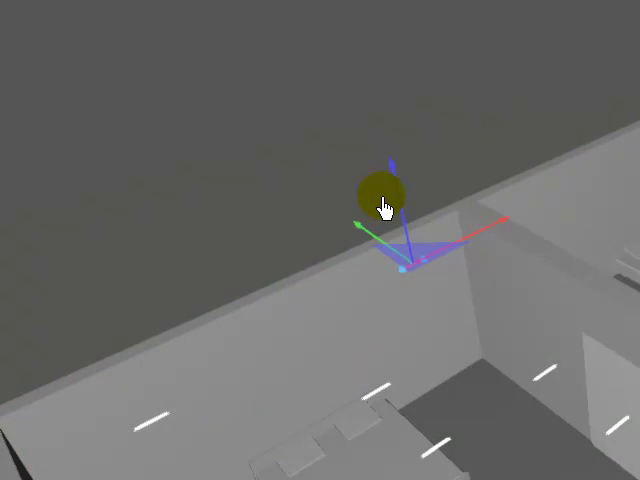
drag(380, 196, 280, 460)
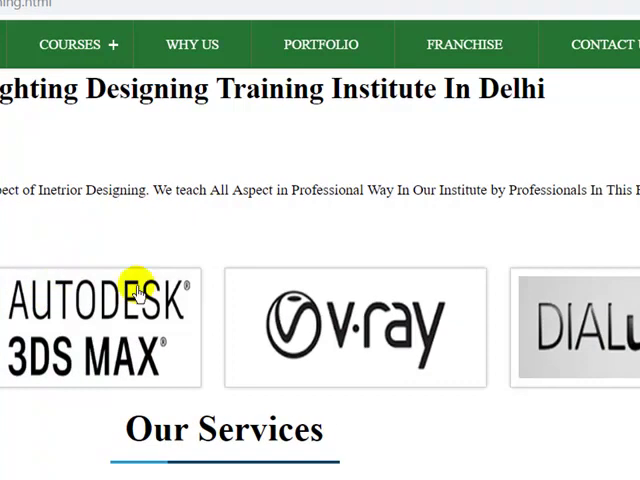
Scroll the training institute homepage down to its software logos and Our Services.
scroll(down, 3)
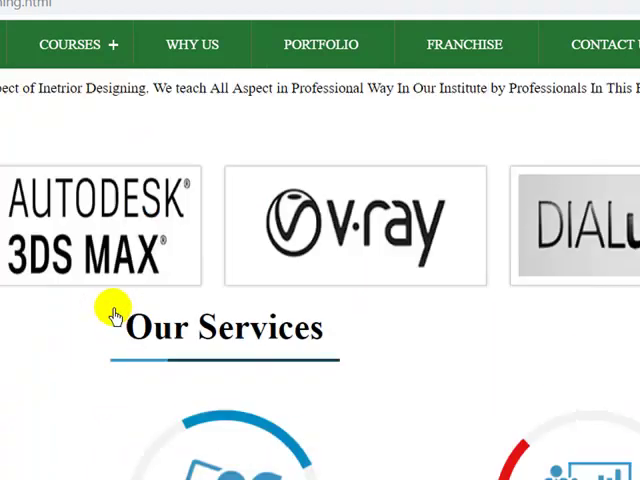
scroll(down, 3)
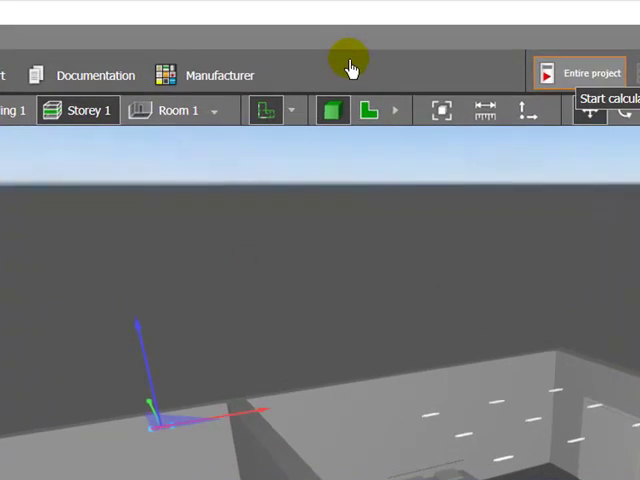
Run the lighting calculation for the entire project to get illuminance isolines.
click(584, 74)
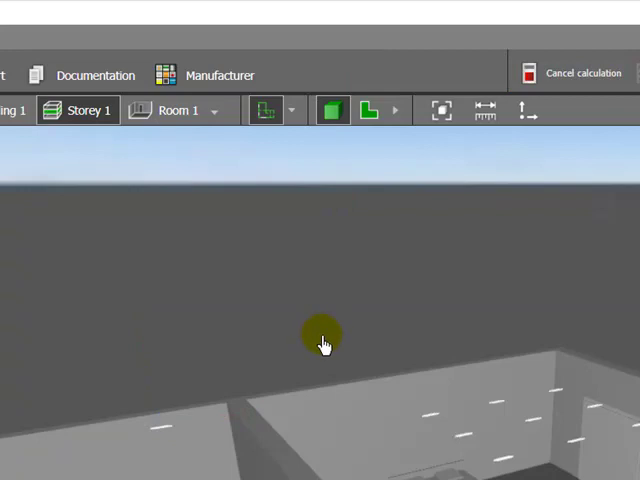
mouse_move(312, 366)
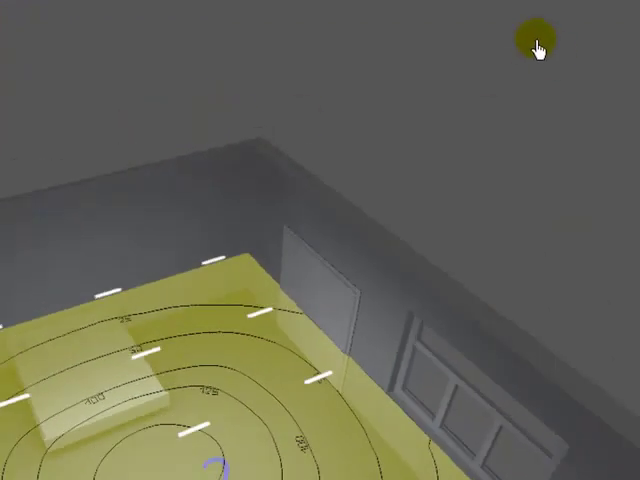
mouse_move(90, 264)
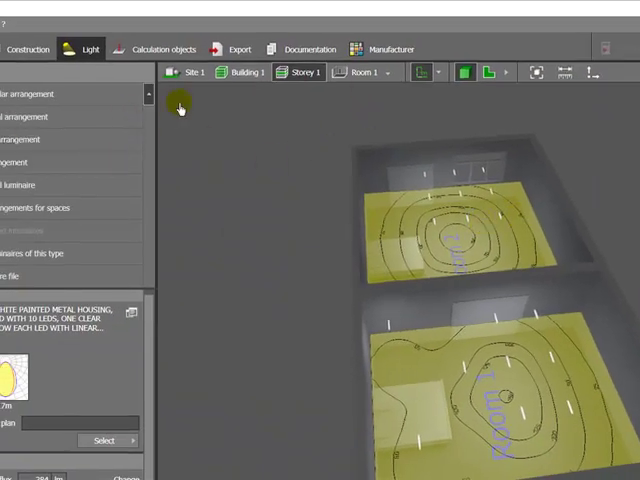
In Documentation's Selected outputs, add Workplane (Room 1) / Perpendicular illuminance to the report.
click(300, 48)
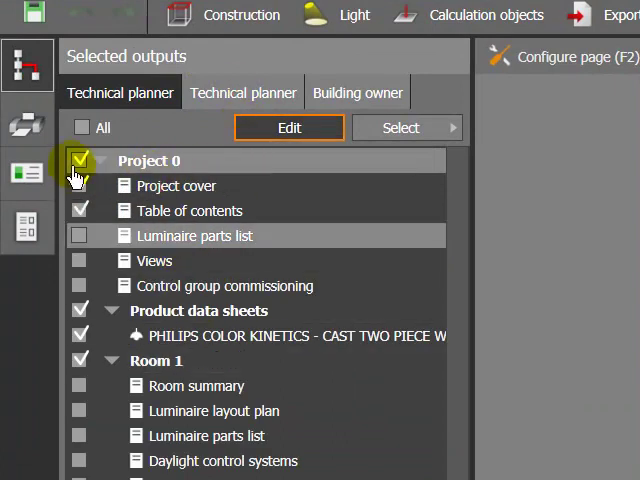
scroll(down, 3)
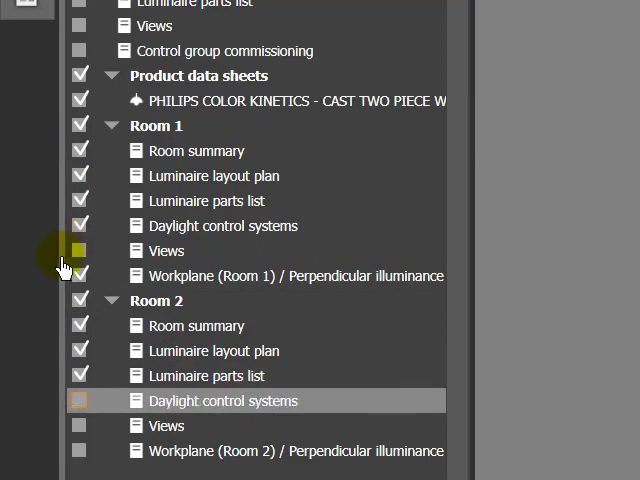
click(80, 250)
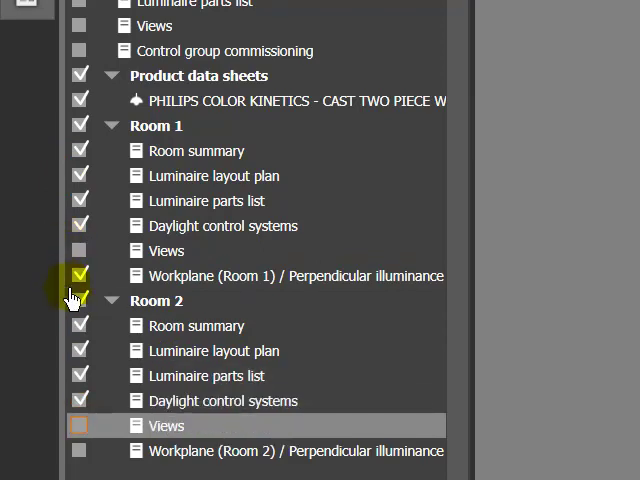